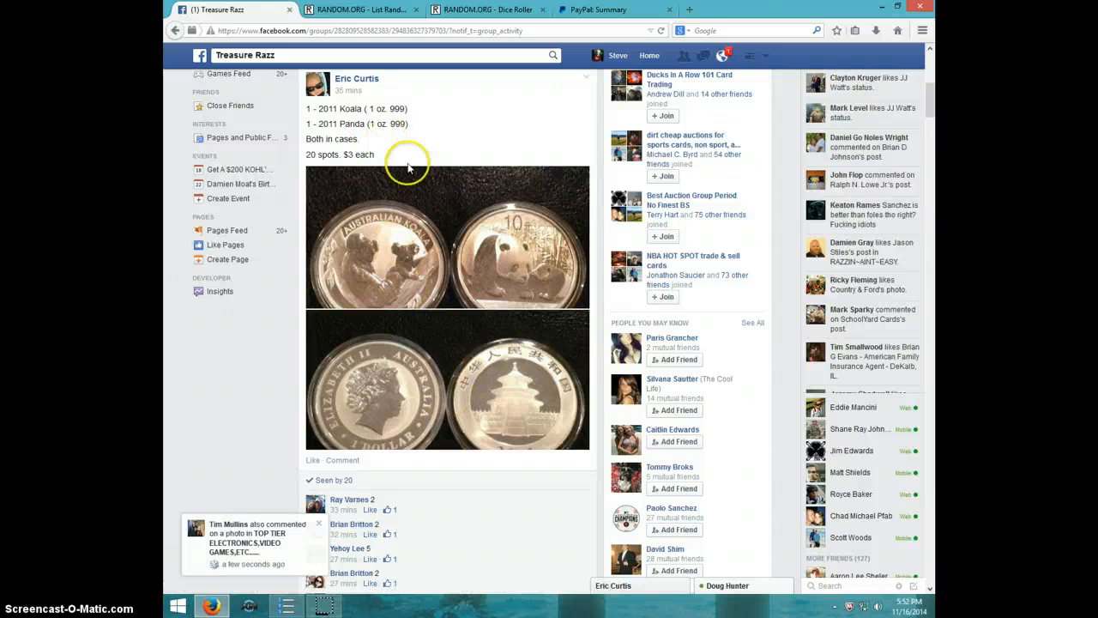
mouse_move(354, 197)
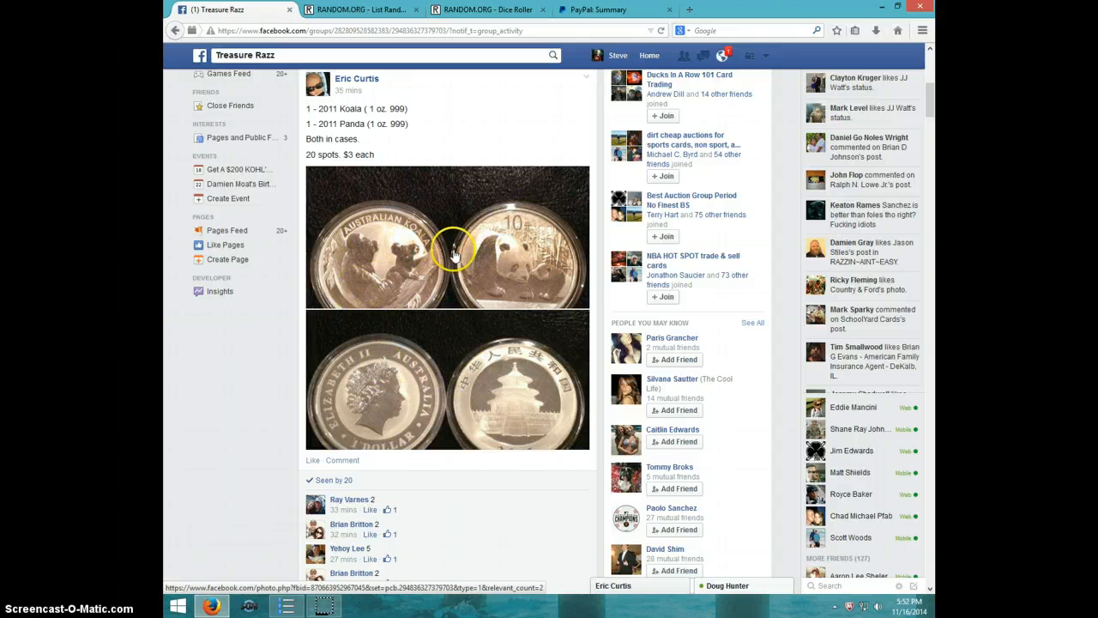
mouse_move(401, 154)
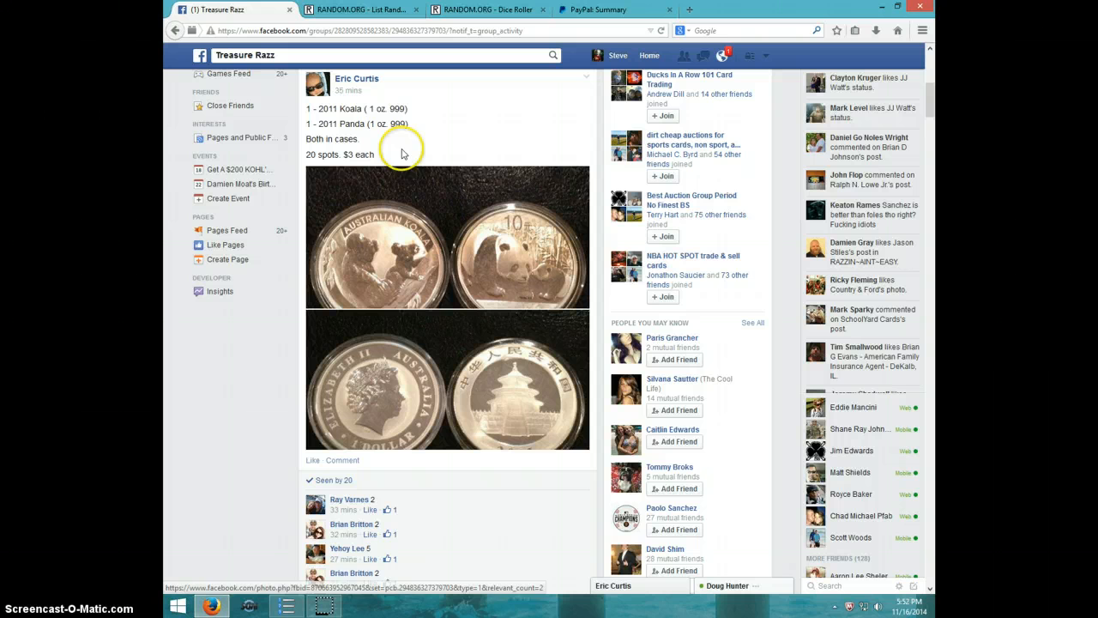
- Comment LIVE under the 20-spot raffle list, then roll two dice on RANDOM.ORG's Dice Roller
scroll(down, 3)
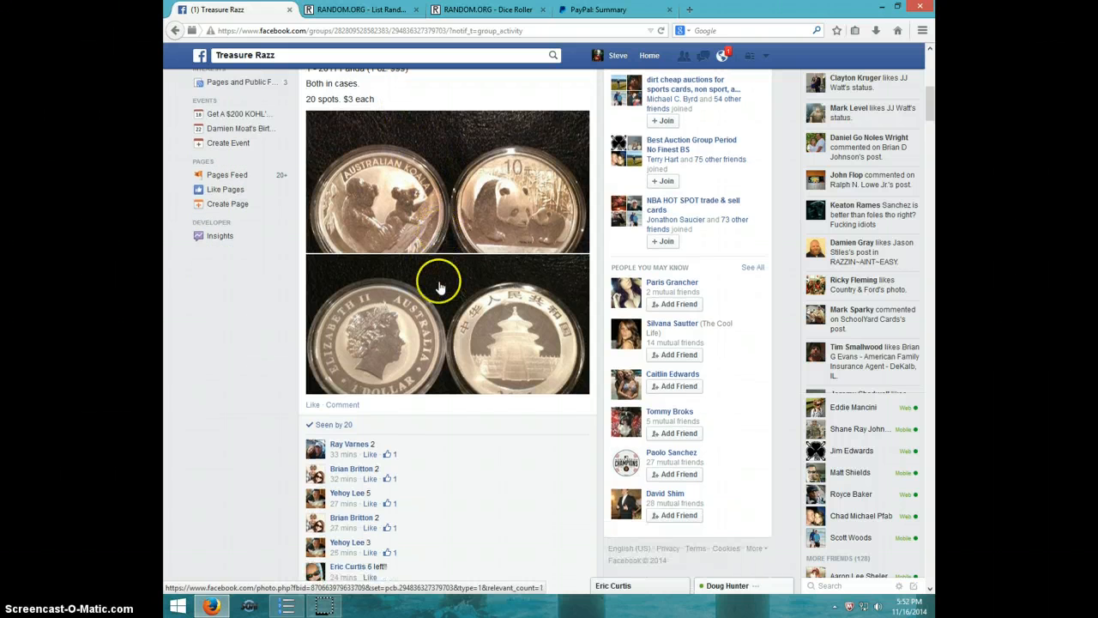
scroll(down, 3)
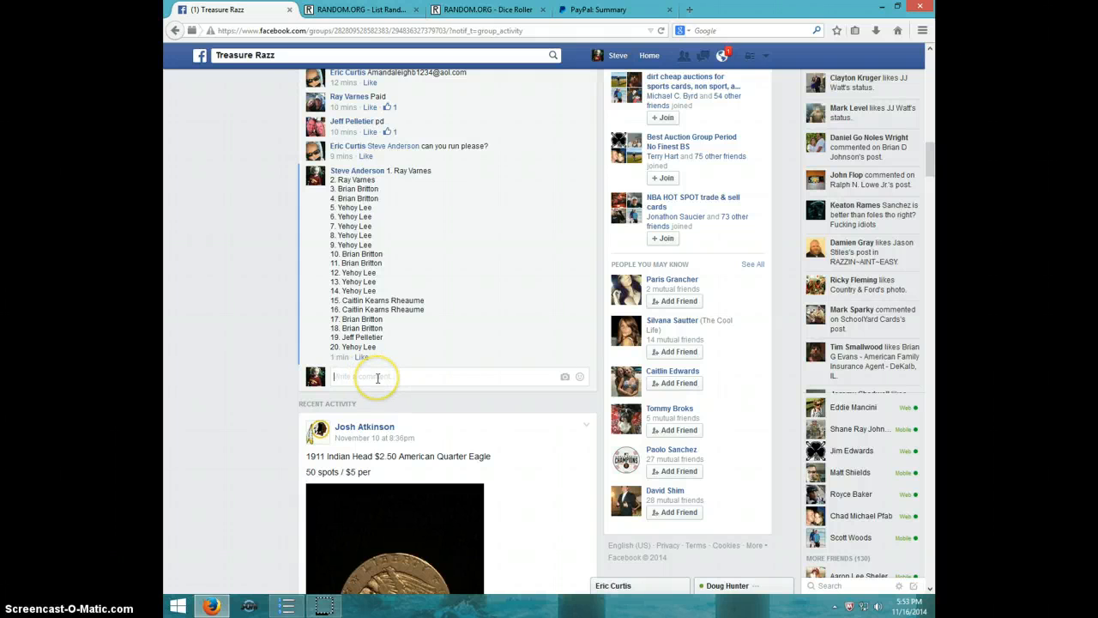
text(Li)
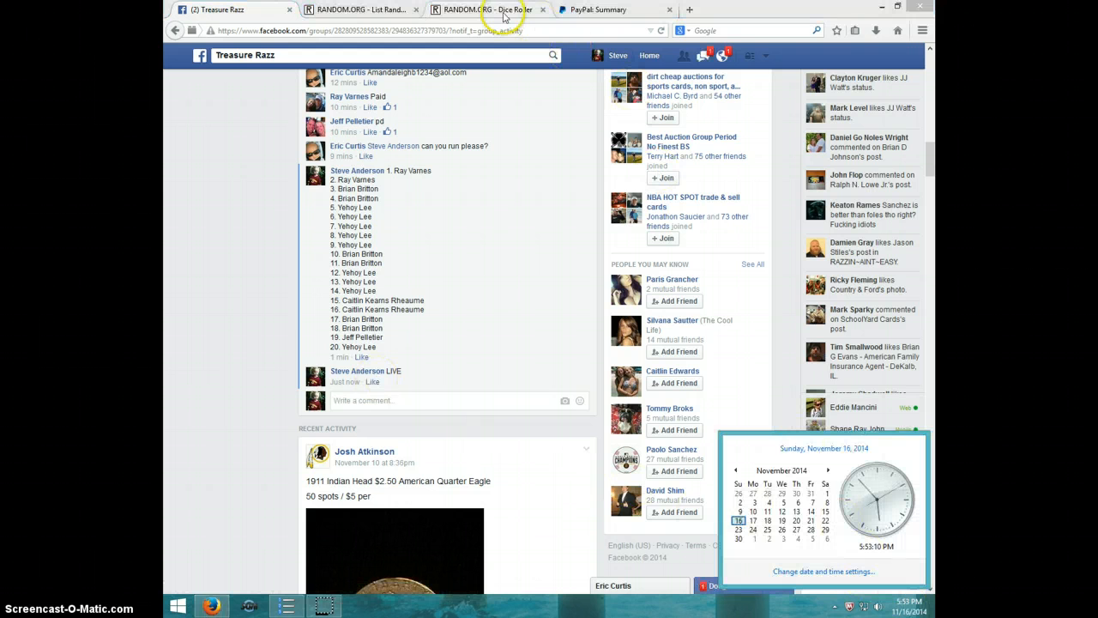
click(487, 9)
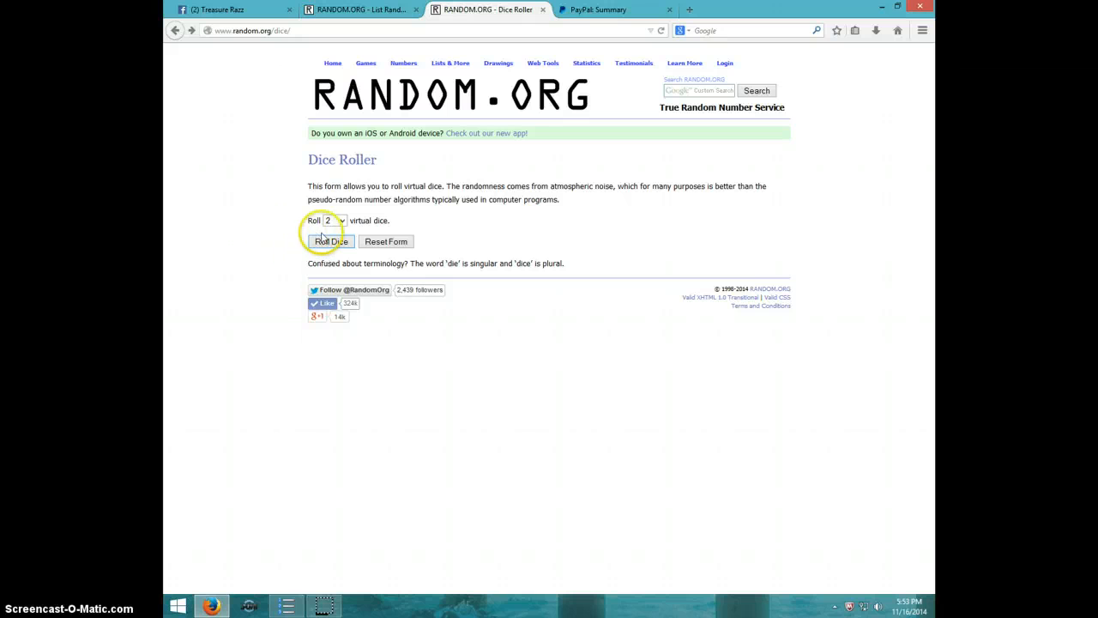
click(328, 241)
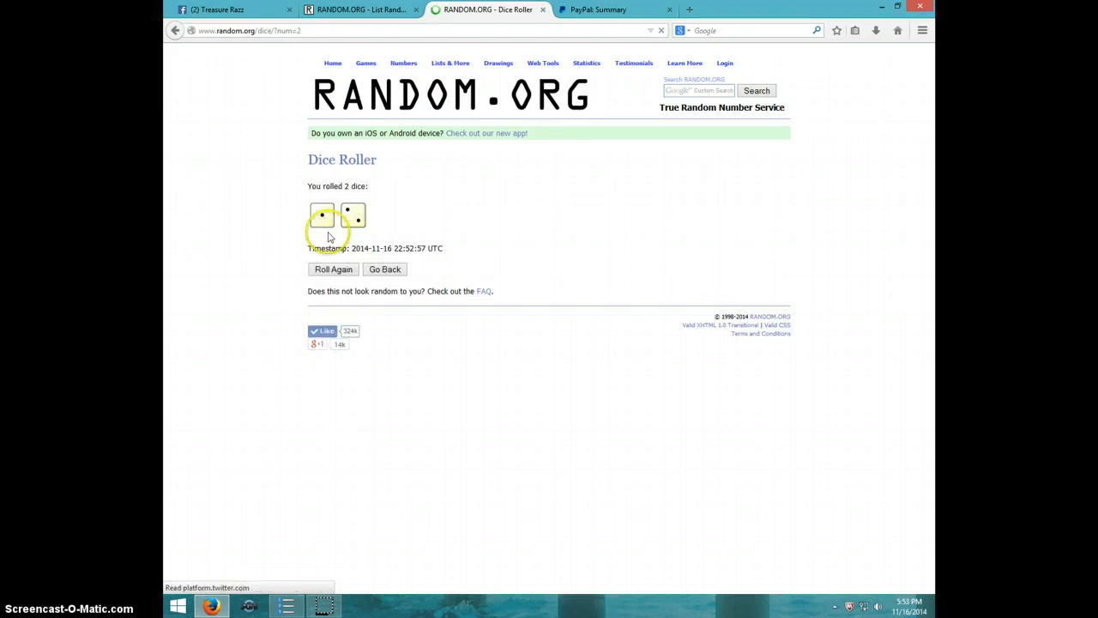
- Review the 20 raffle names in RANDOM.ORG's List Randomizer down to entry 20
click(360, 9)
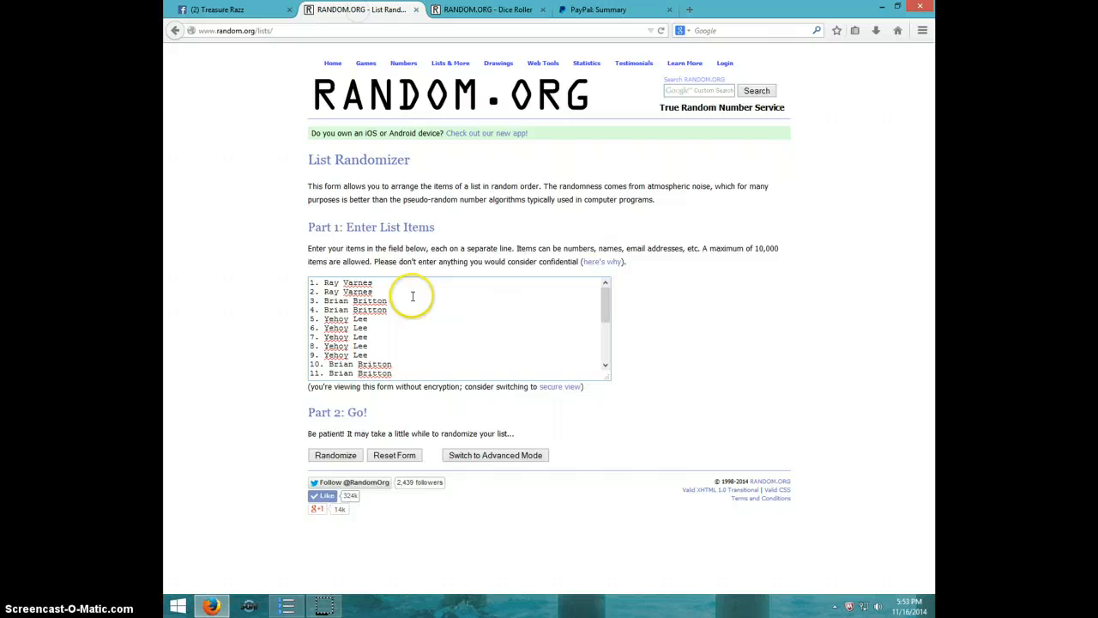
mouse_move(369, 319)
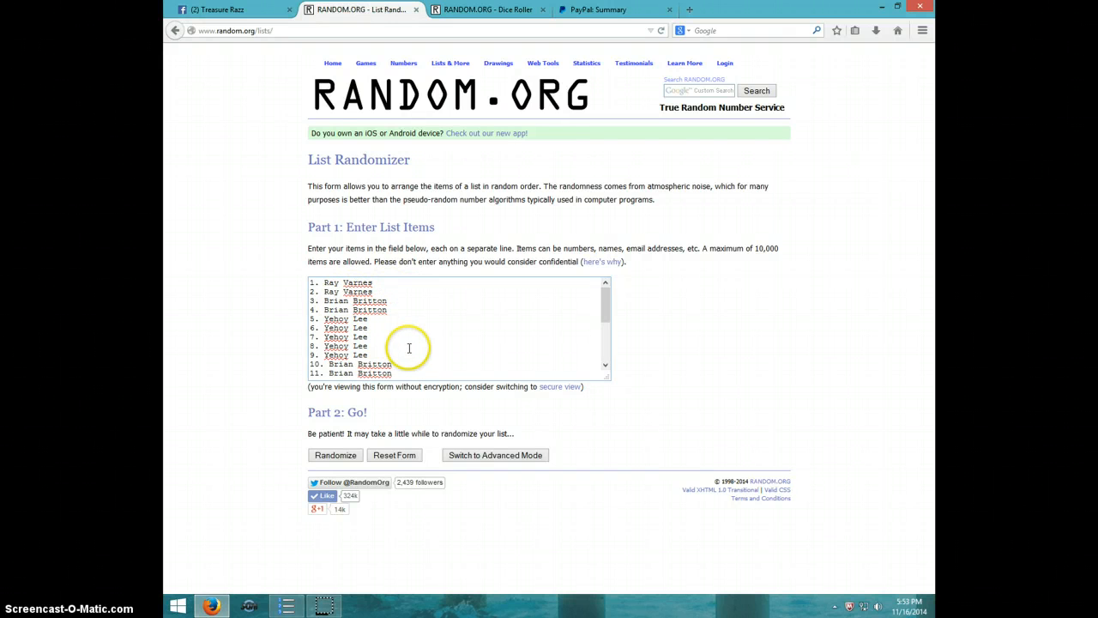
scroll(down, 3)
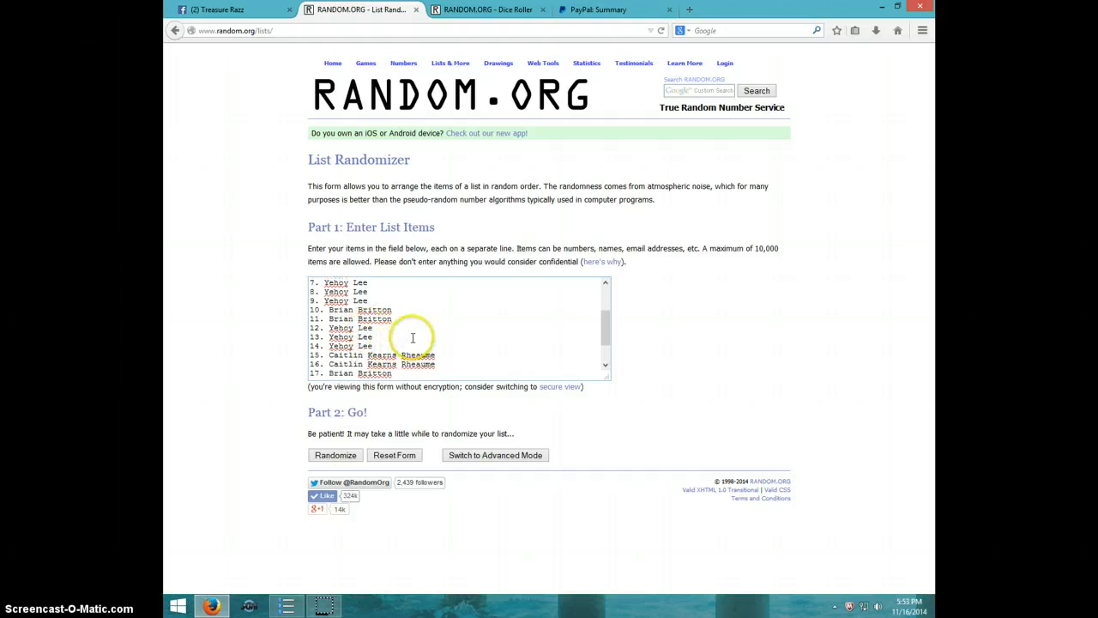
scroll(down, 3)
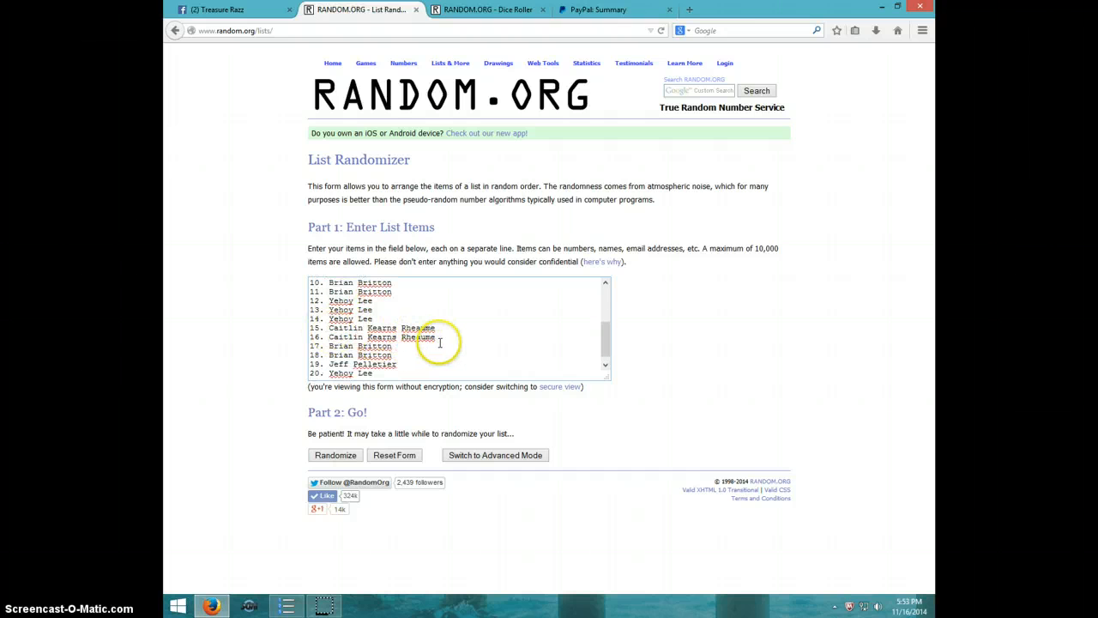
scroll(down, 3)
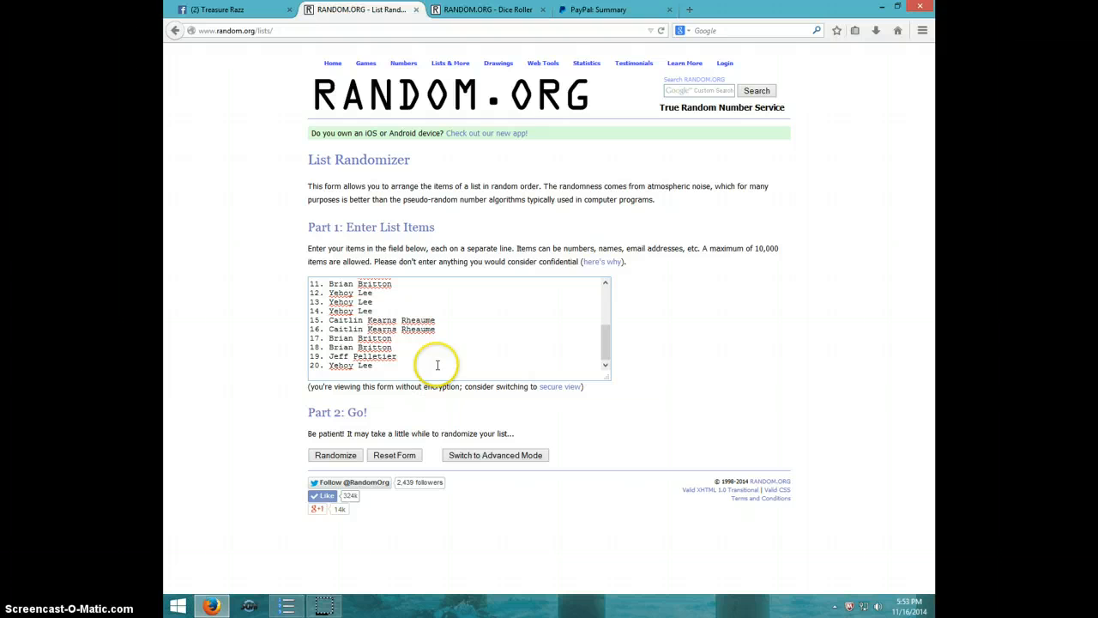
mouse_move(451, 317)
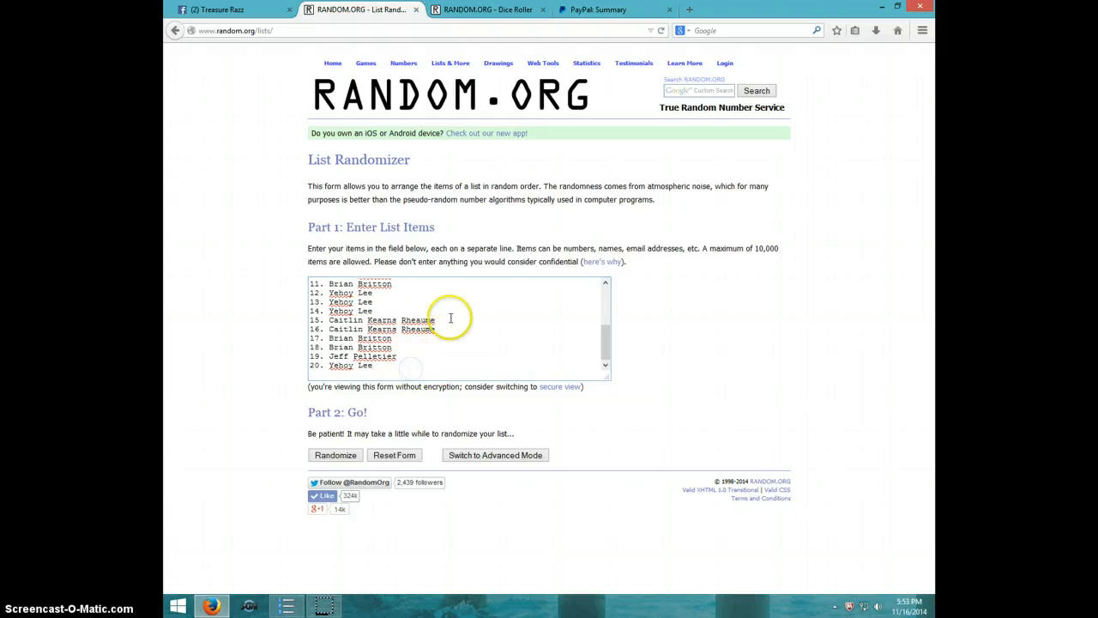
click(487, 9)
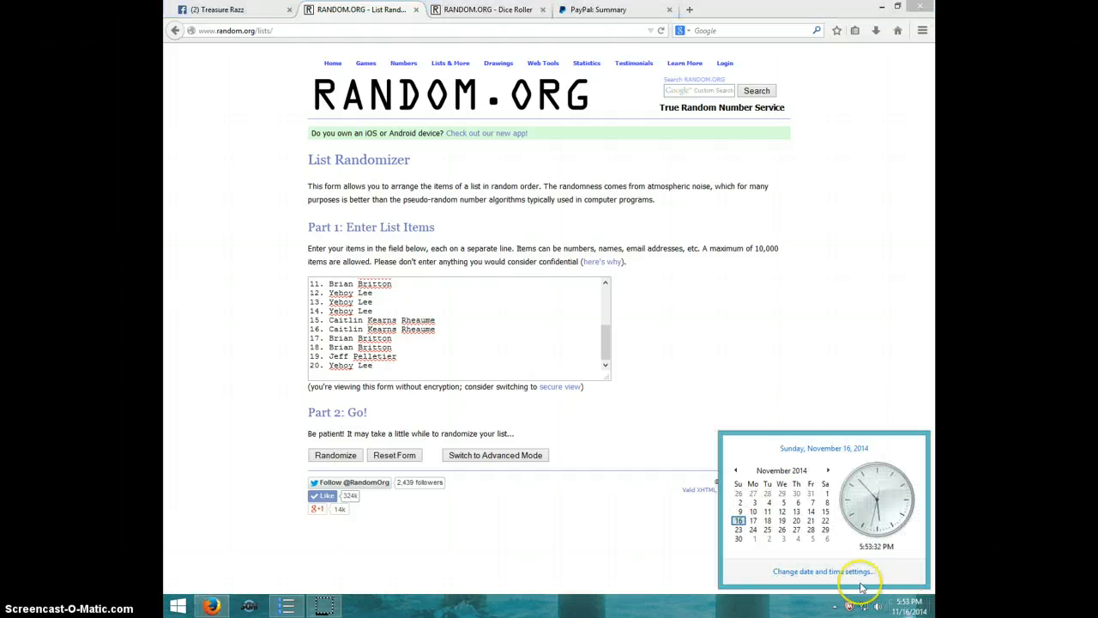
click(335, 455)
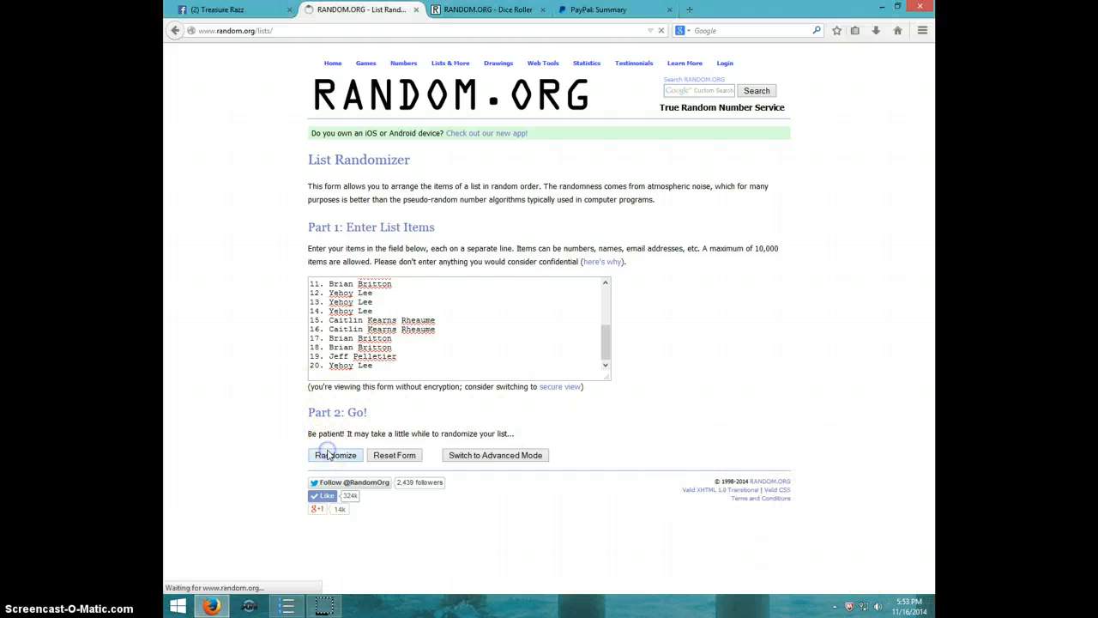
click(335, 454)
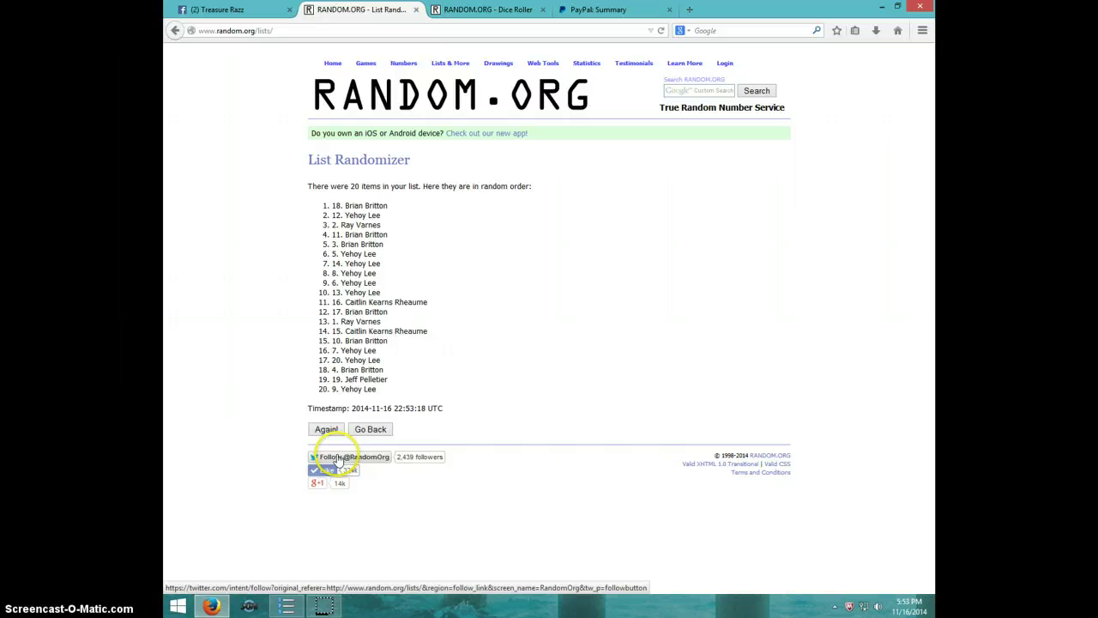
click(326, 429)
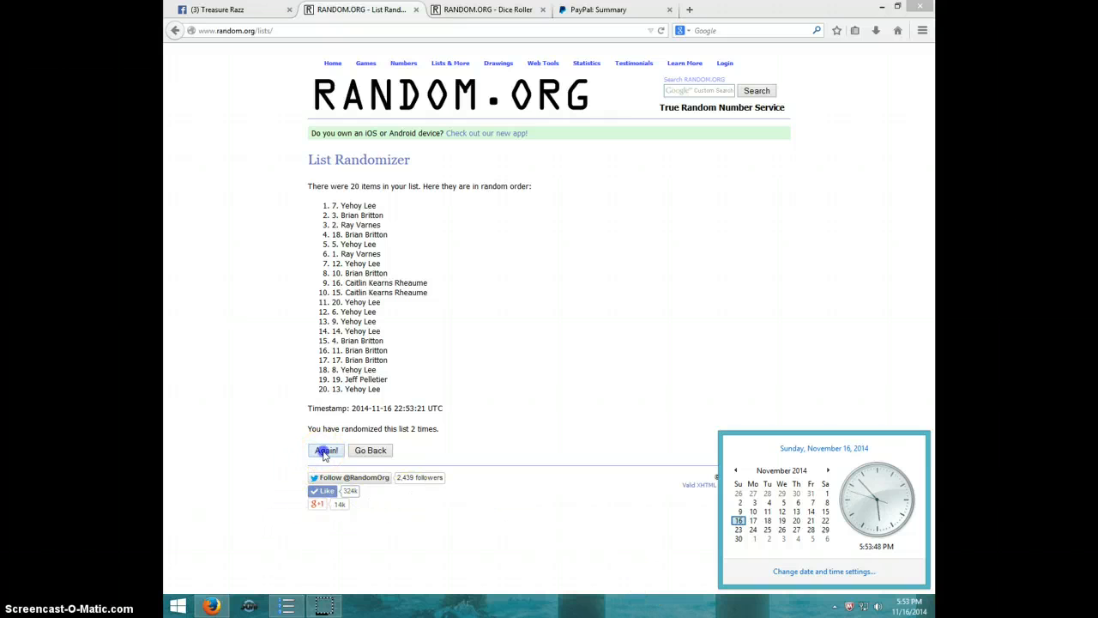
click(326, 450)
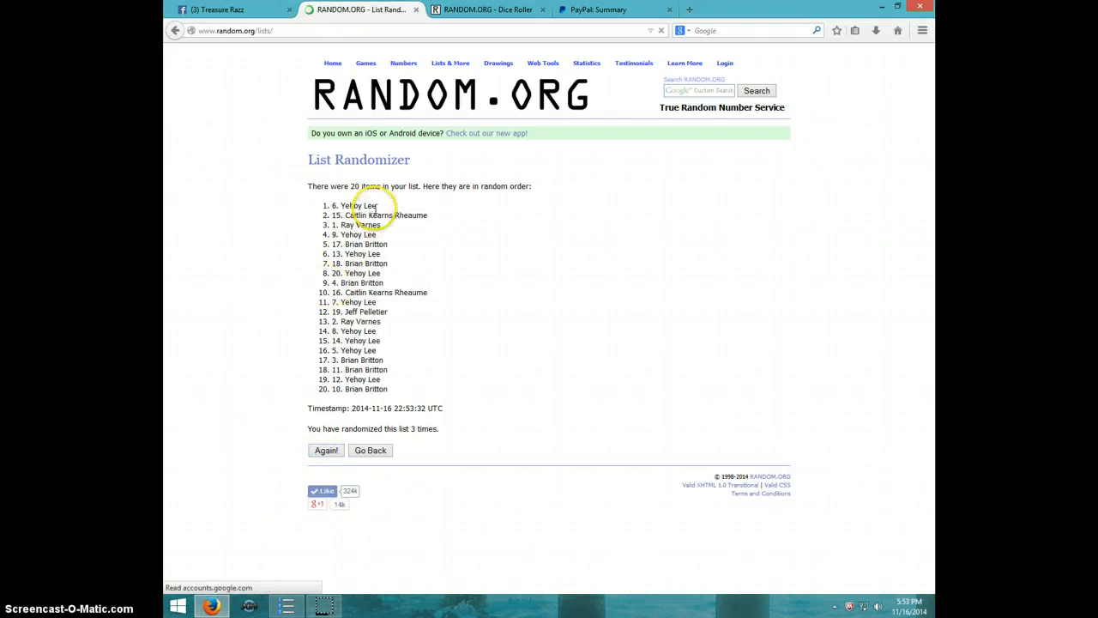
double_click(351, 205)
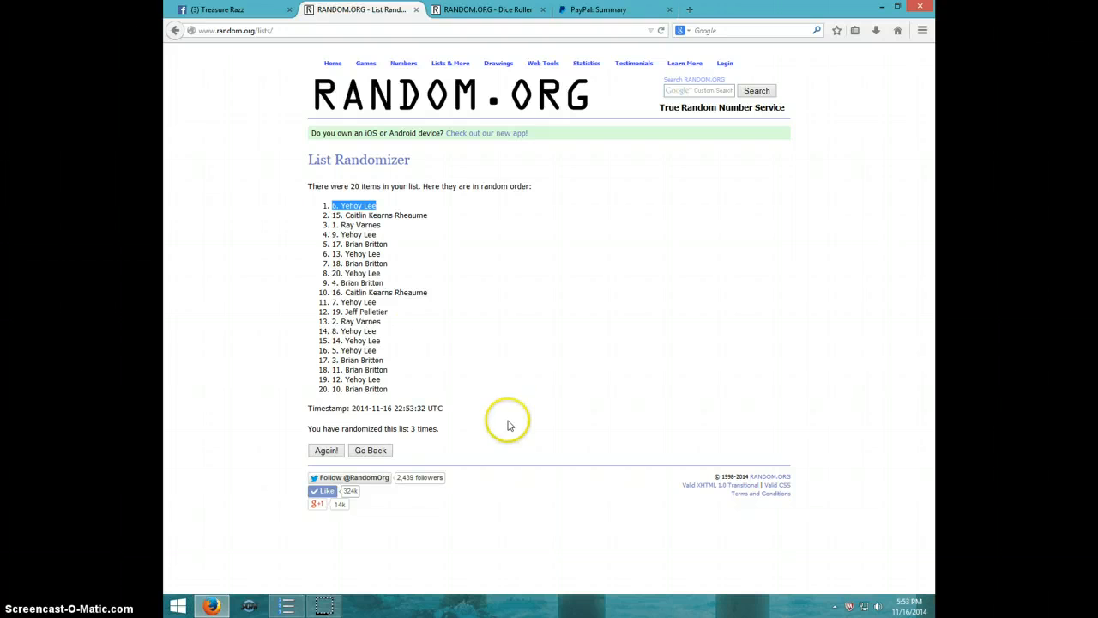
mouse_move(469, 10)
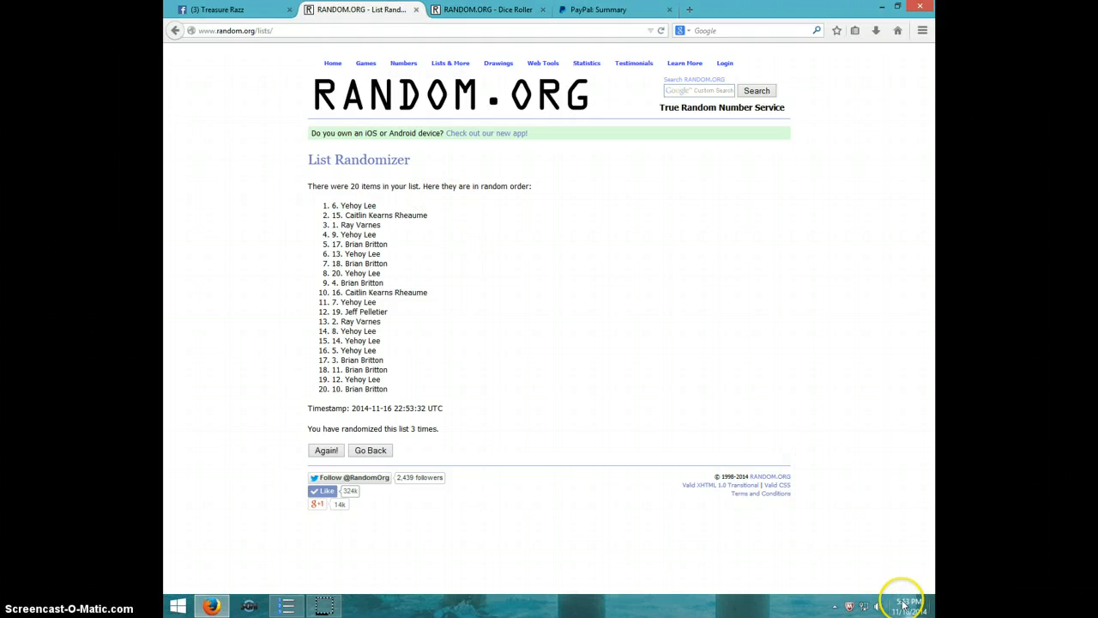
- Show the current date and time, then type DONE as a new comment on the raffle post
click(902, 604)
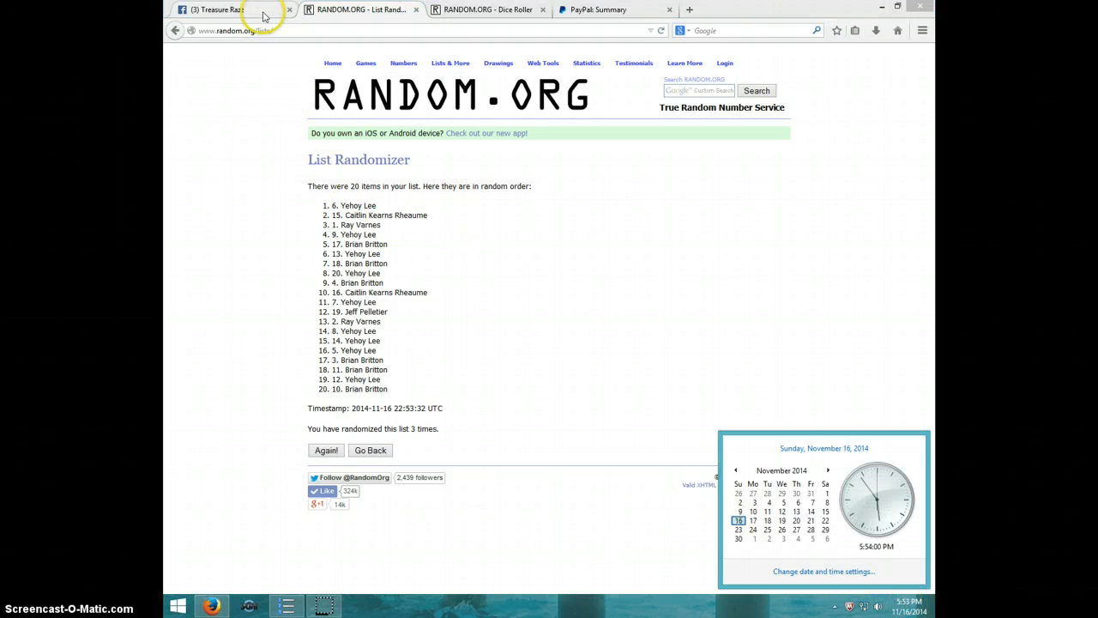
click(214, 10)
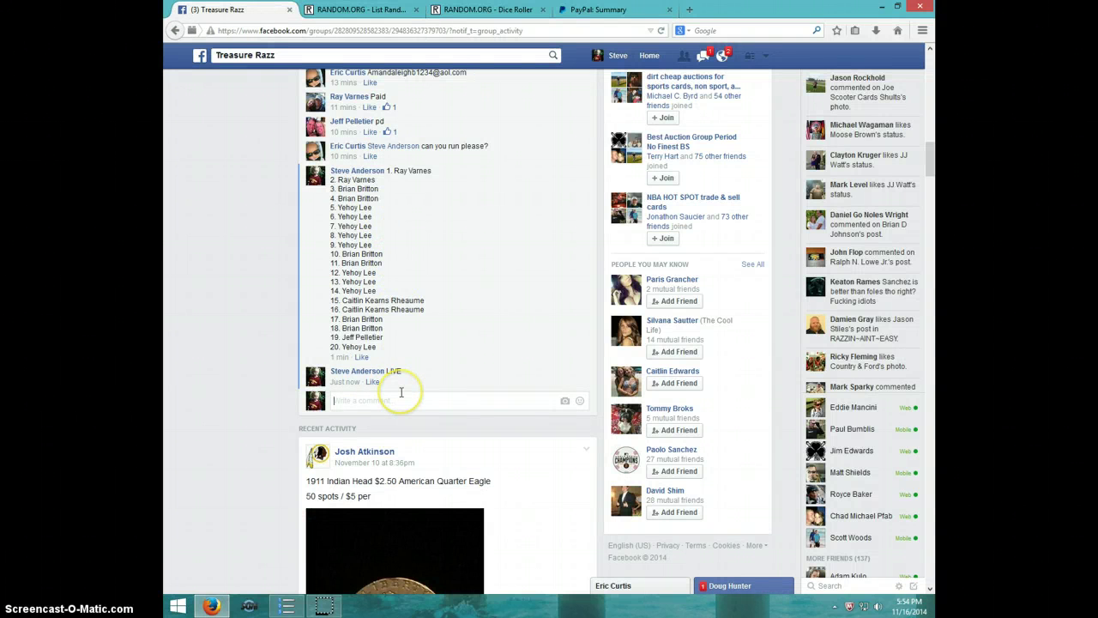
text(DONE)
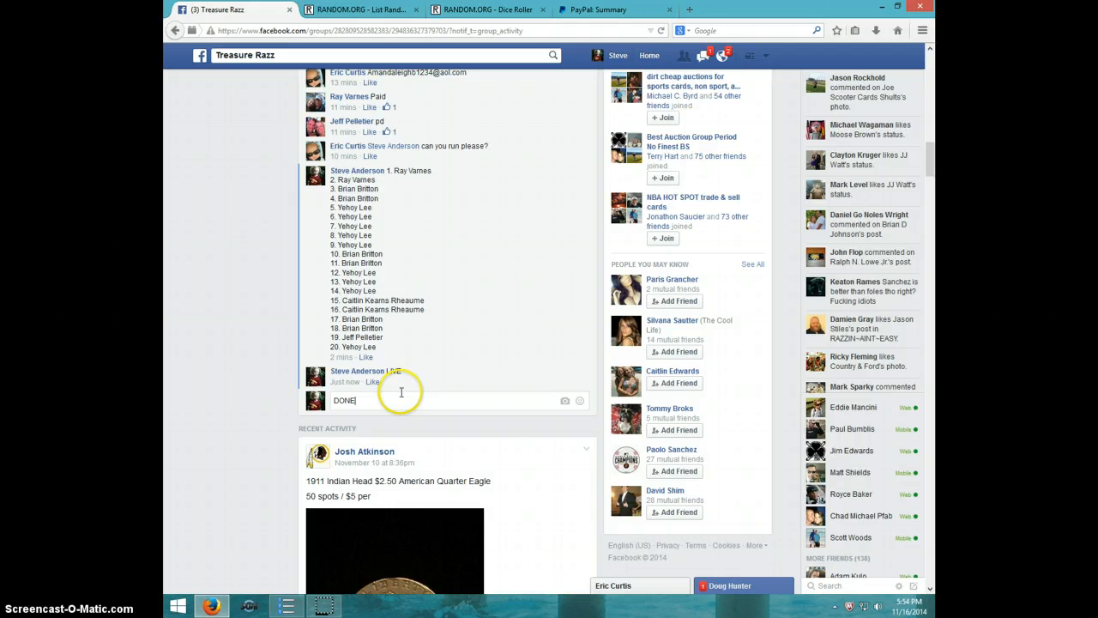